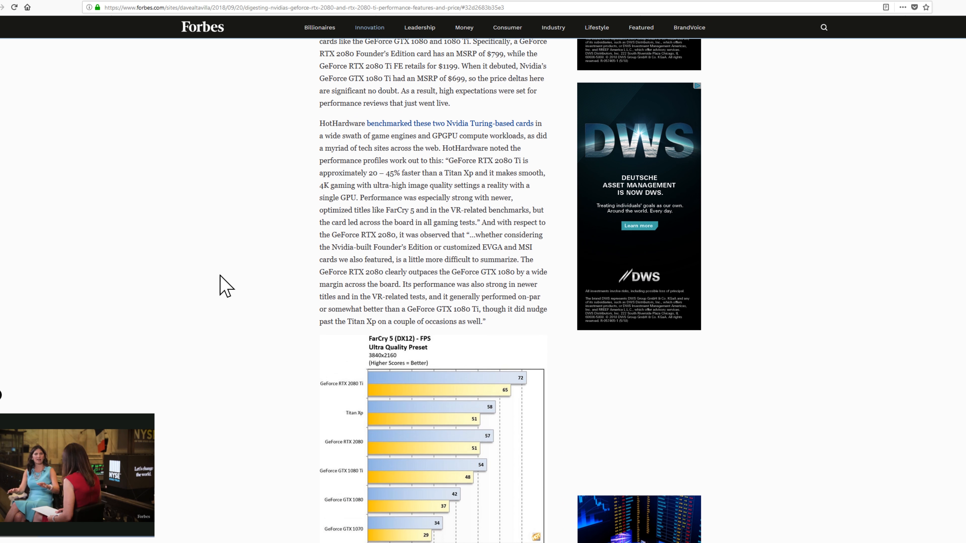
scroll(down, 3)
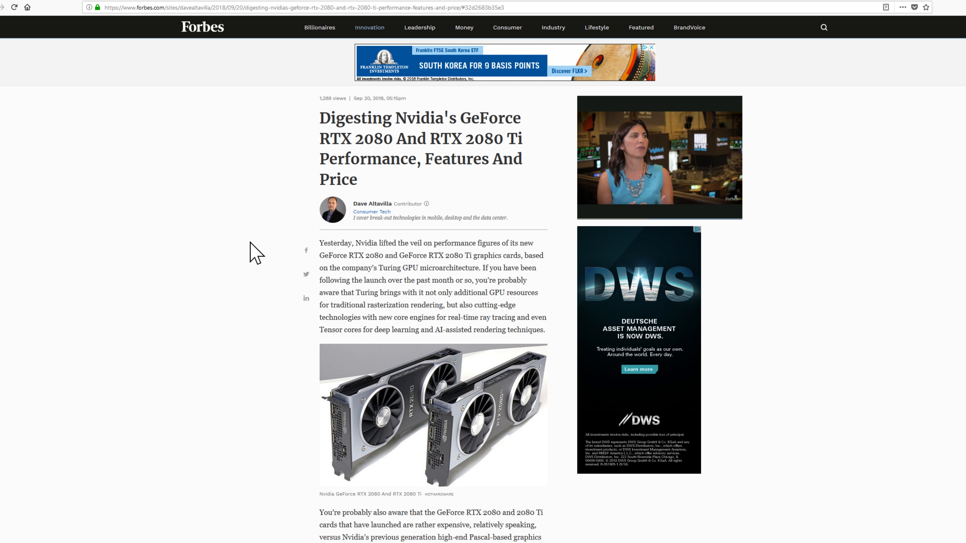
scroll(down, 3)
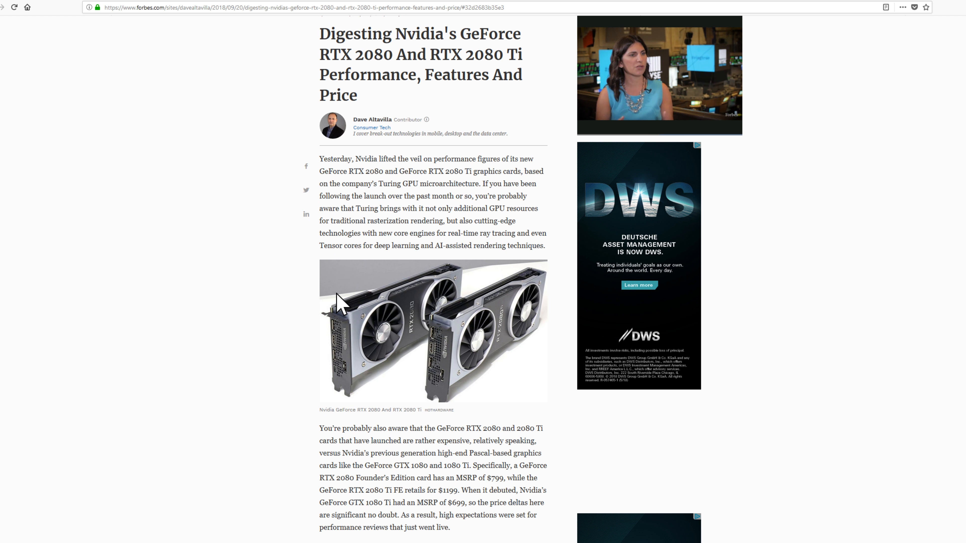
scroll(down, 3)
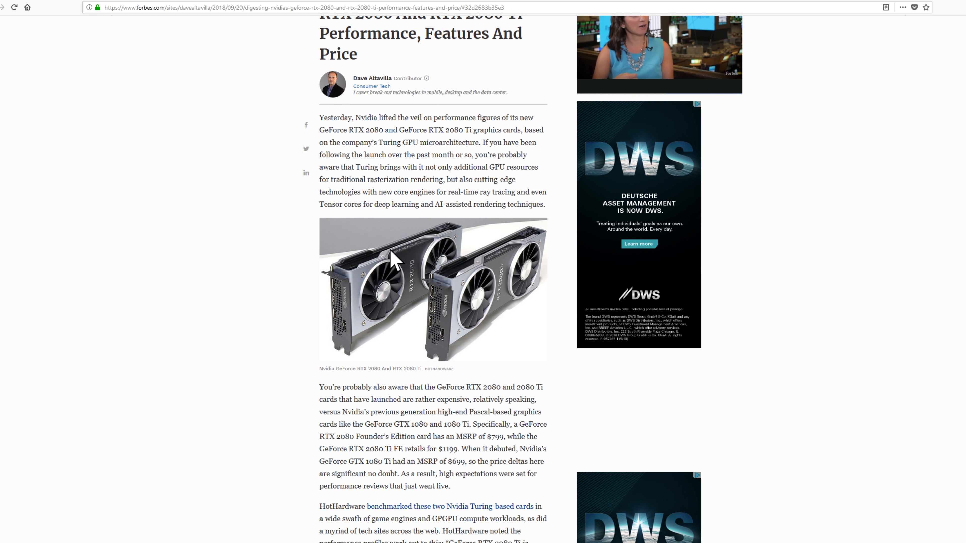
scroll(down, 3)
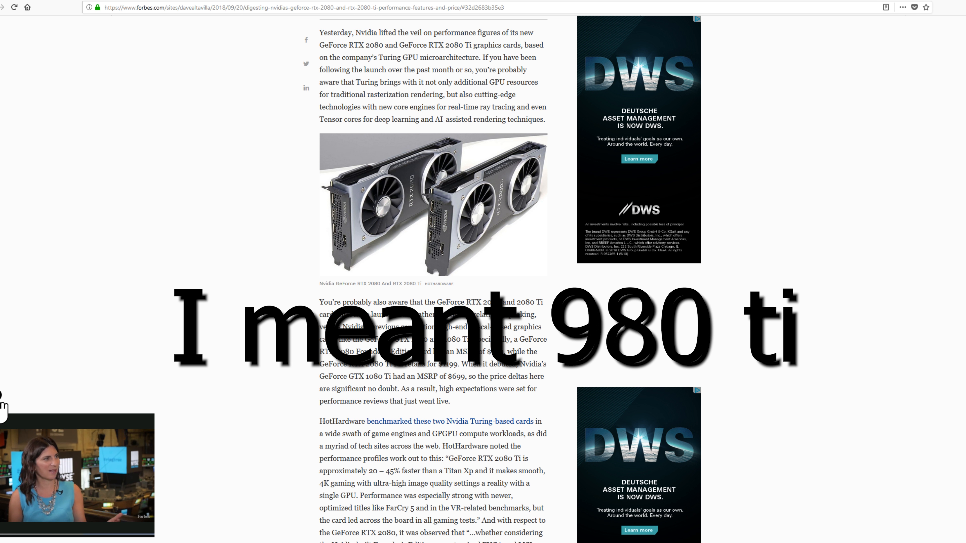